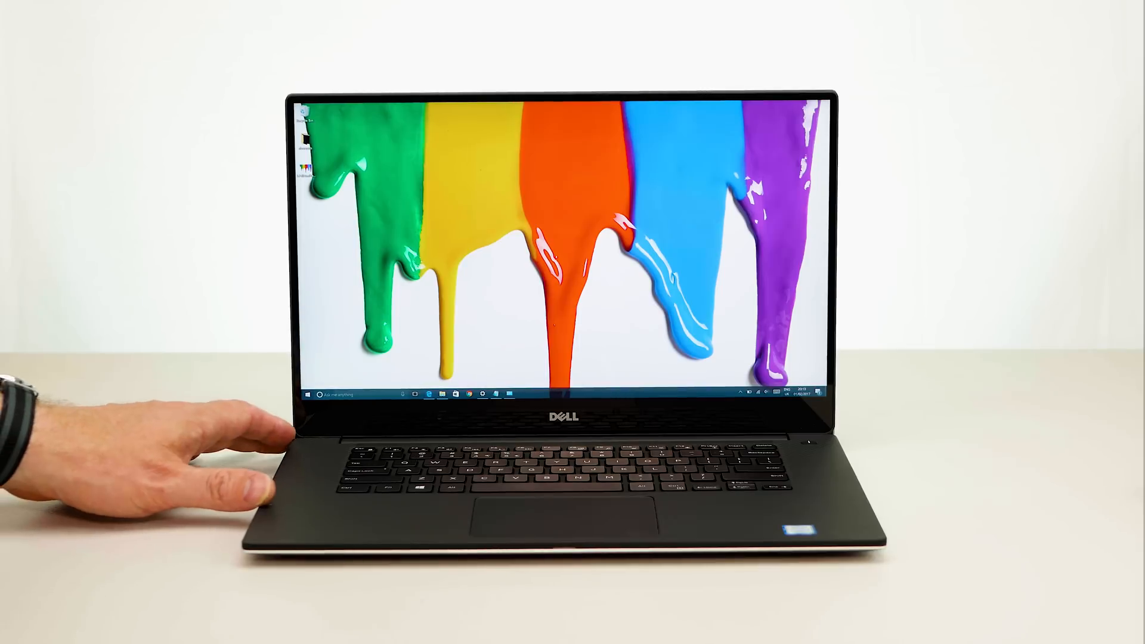
mouse_move(219, 475)
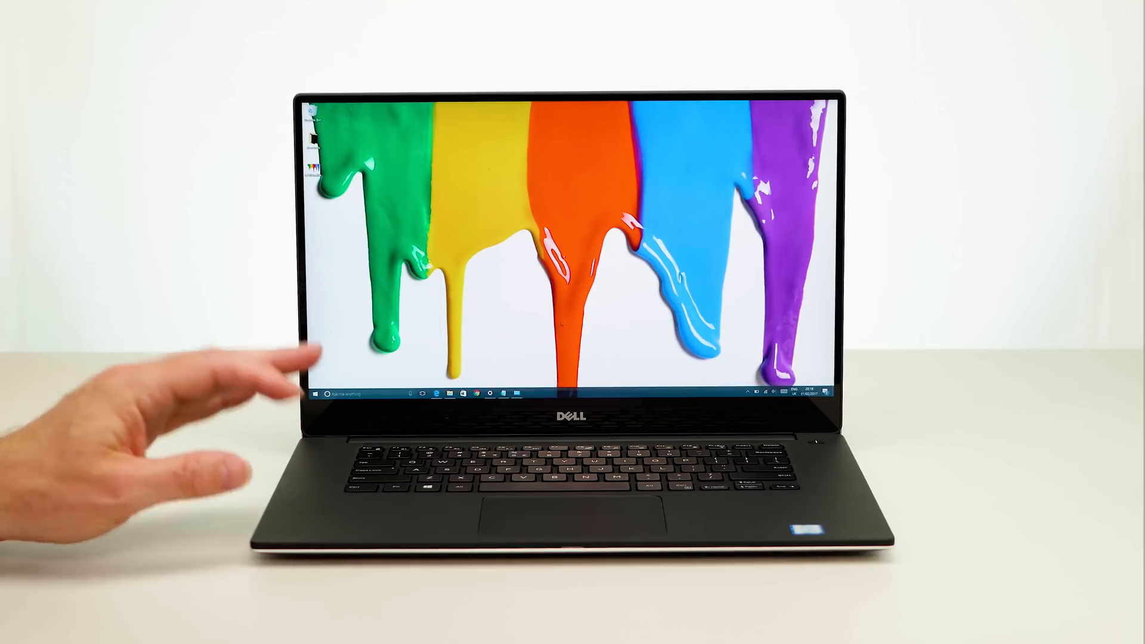
mouse_move(299, 351)
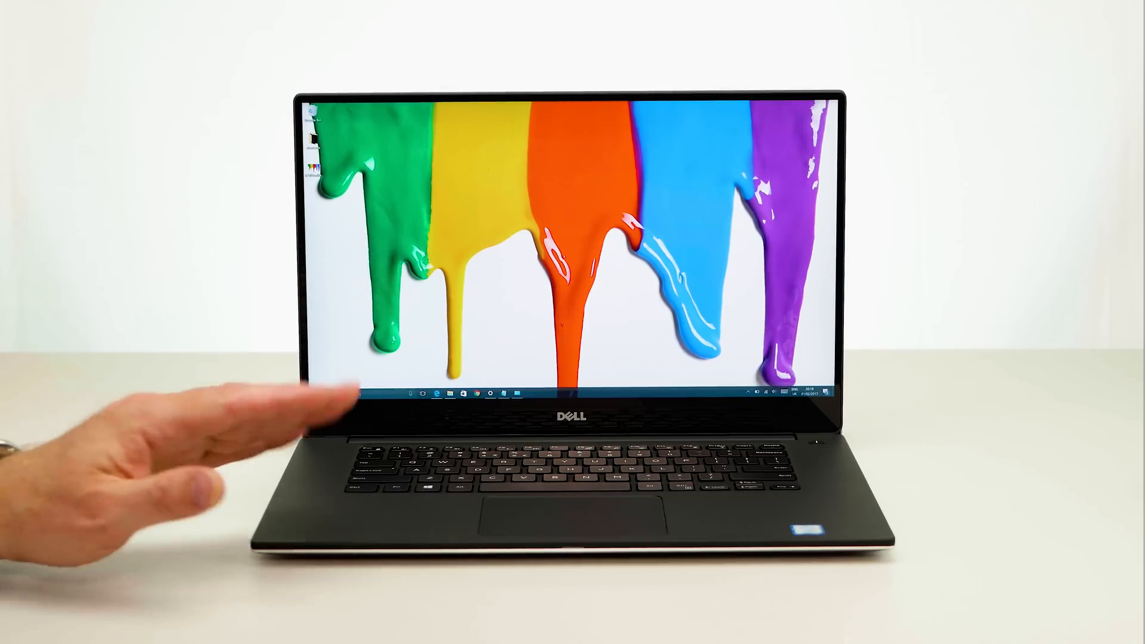
click(332, 393)
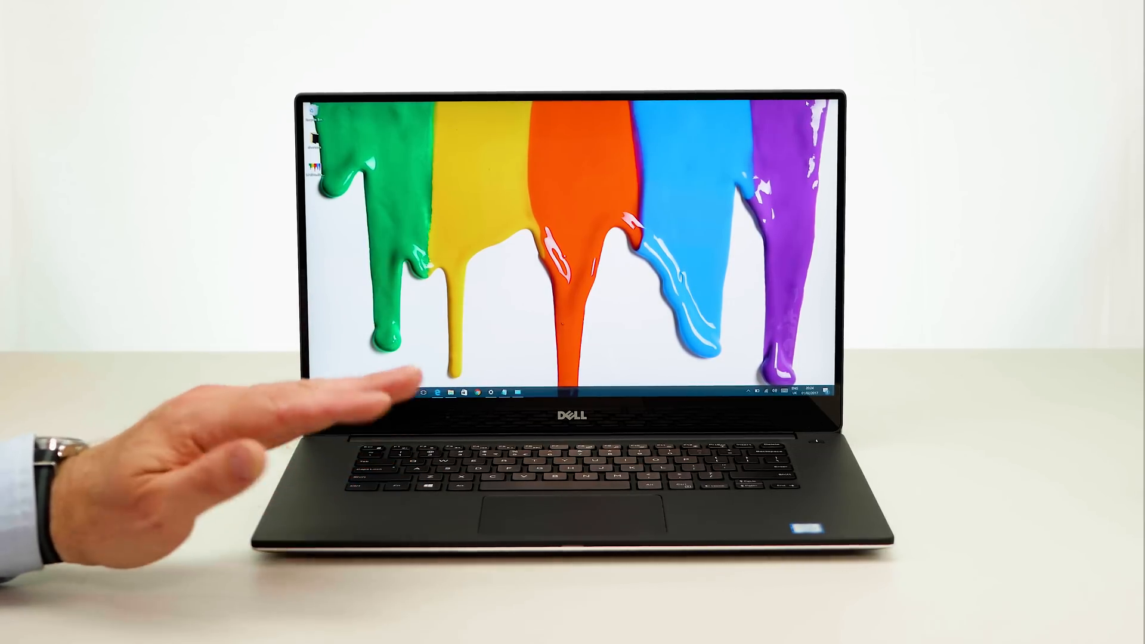
click(318, 393)
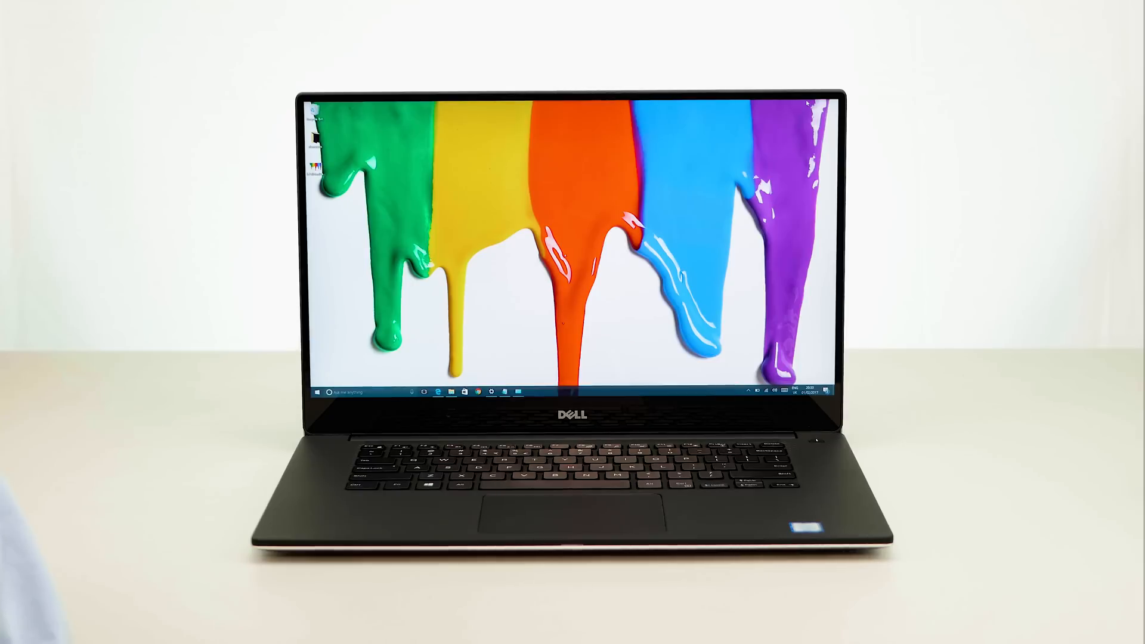
click(433, 634)
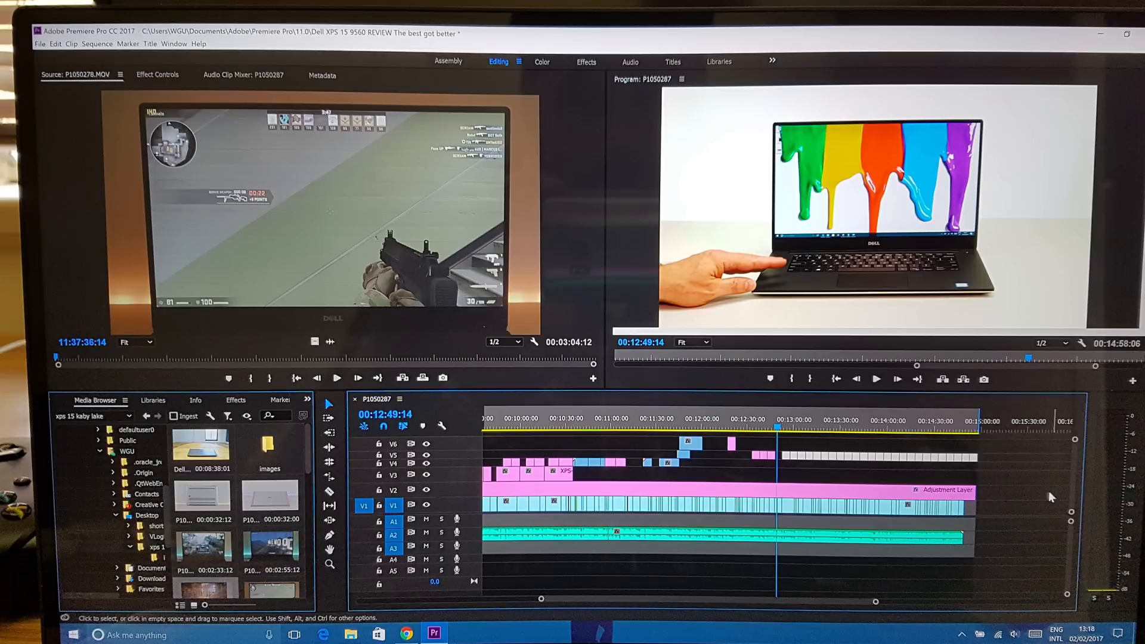